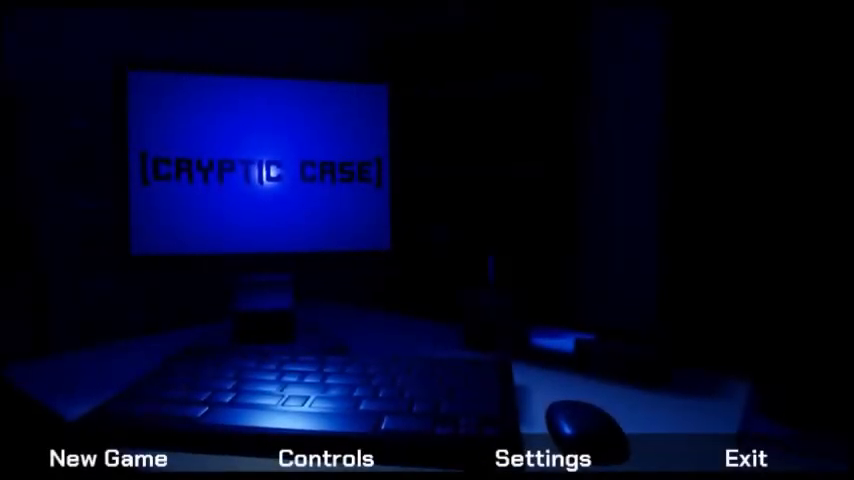
Step: Set Textures and Shadows to Medium in the graphics settings, then return to the title menu
{"action": "left_click", "coordinate": [324, 458]}
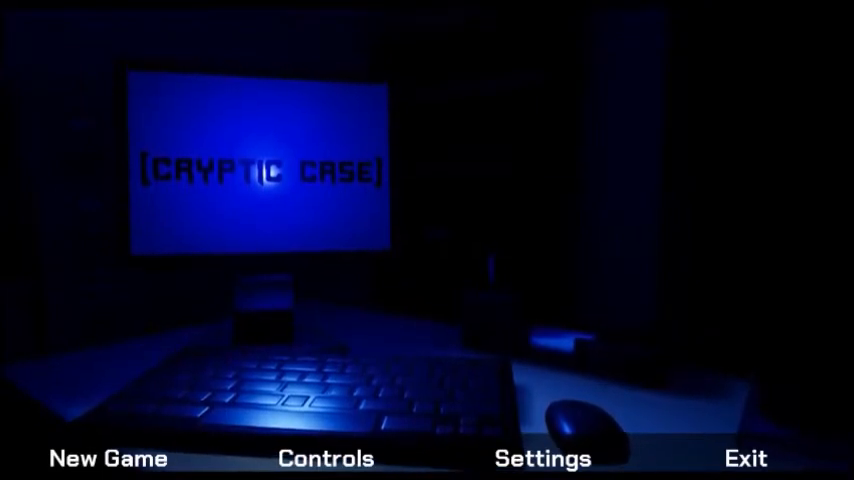
{"action": "left_click", "coordinate": [542, 458]}
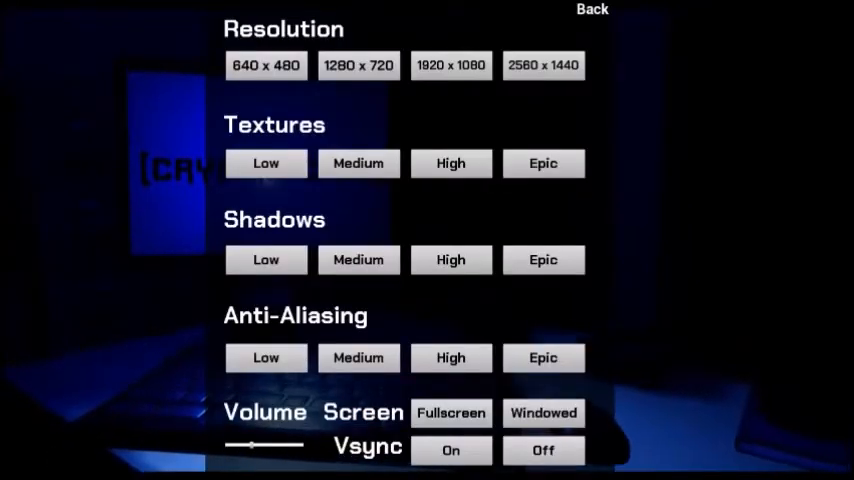
{"action": "left_click", "coordinate": [358, 164]}
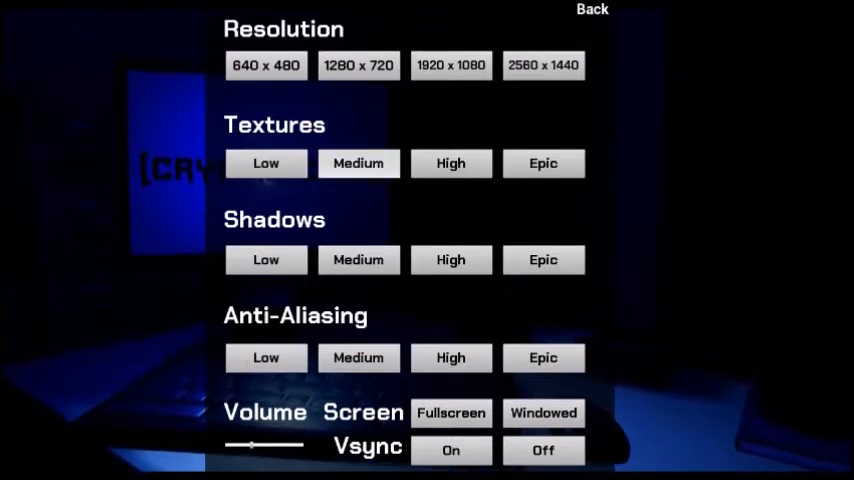
{"action": "left_click", "coordinate": [358, 260]}
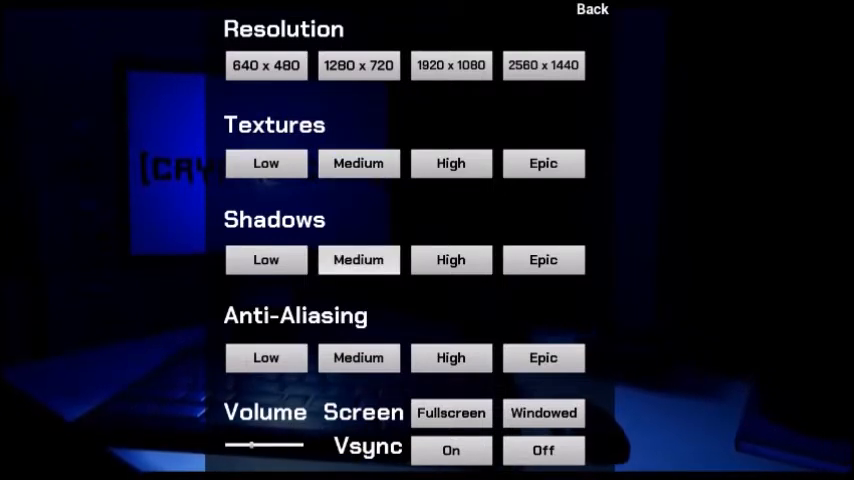
{"action": "left_click", "coordinate": [358, 356]}
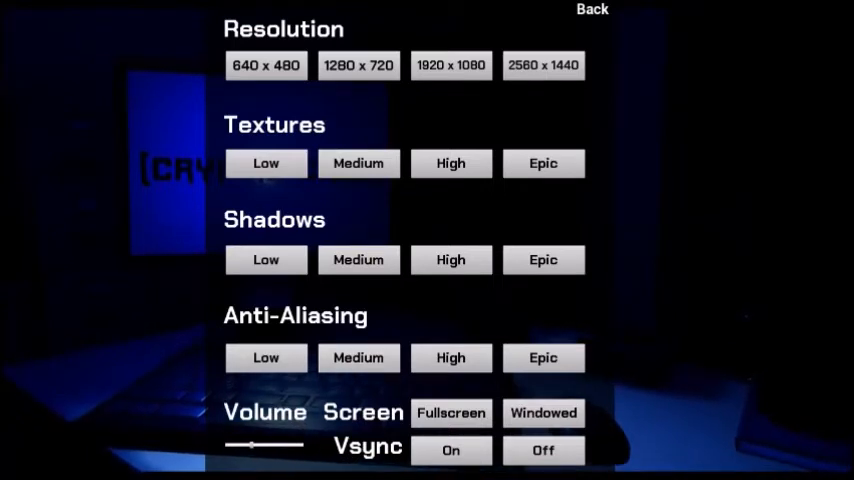
{"action": "left_click", "coordinate": [592, 10]}
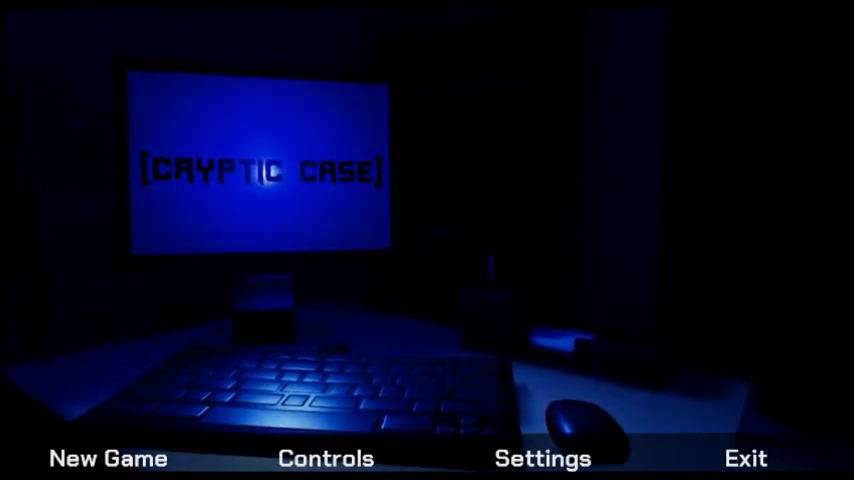
Step: Start a new game at the office desk and bring up the pause menu with Escape
{"action": "left_click", "coordinate": [106, 458]}
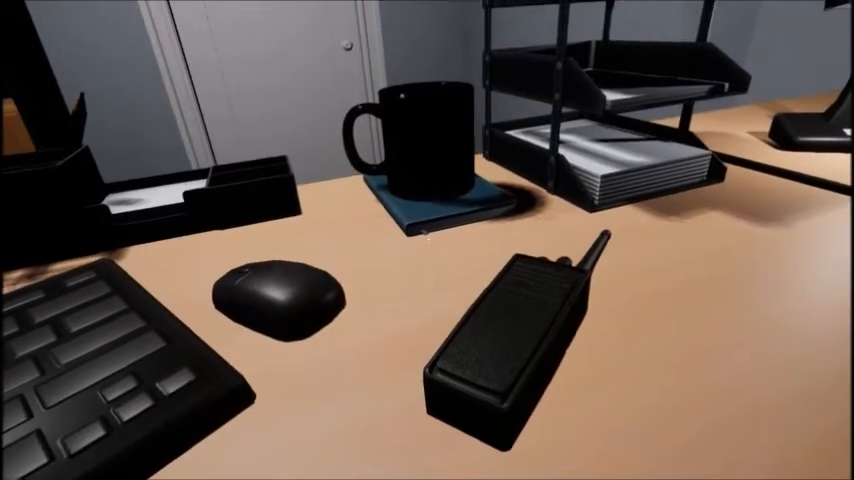
{"action": "key", "text": "Escape"}
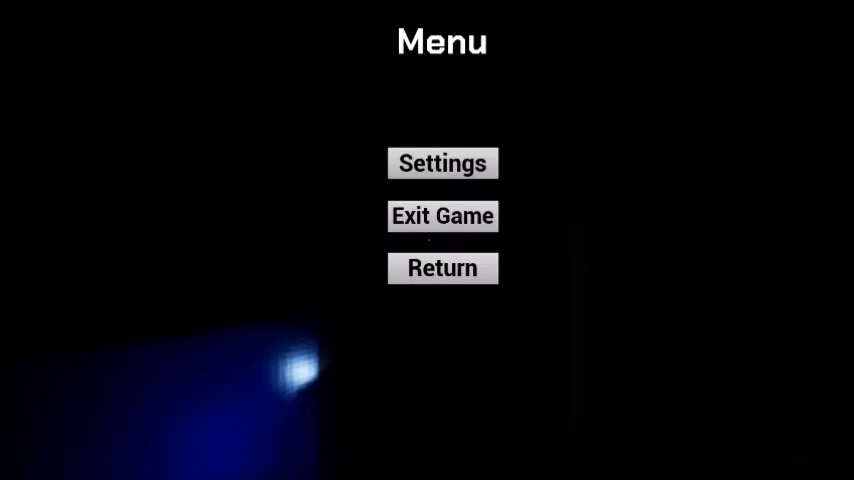
{"action": "left_click", "coordinate": [442, 164]}
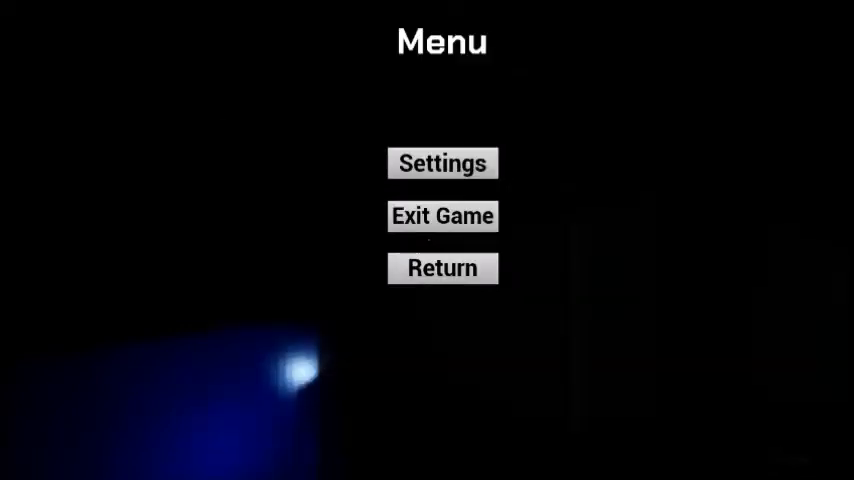
Step: Resume play via Return and wander the dark office by flashlight
{"action": "left_click", "coordinate": [442, 268]}
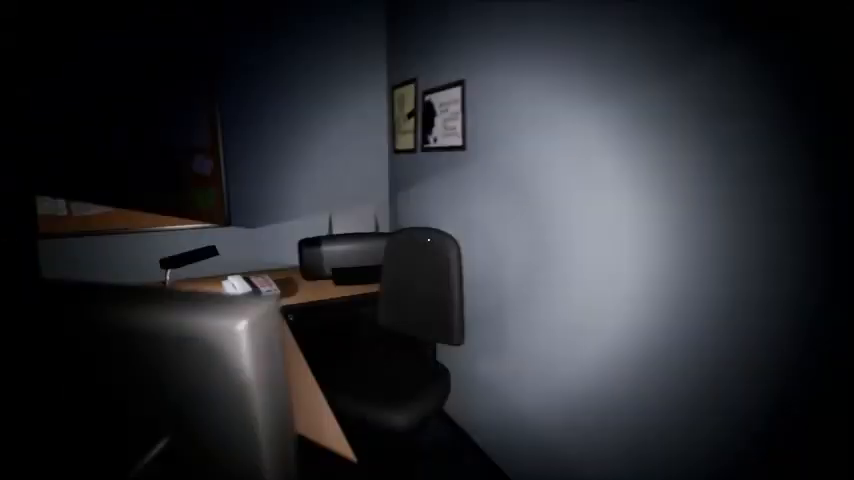
{"action": "mouse_move", "coordinate": [428, 240]}
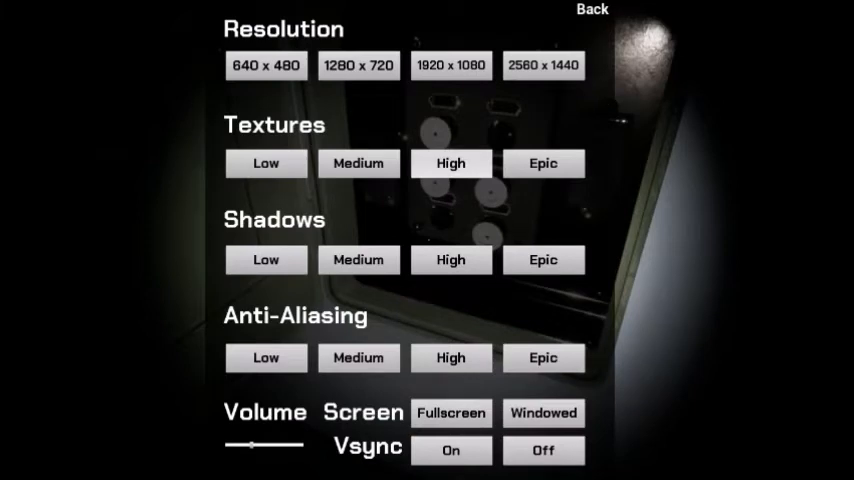
{"action": "left_click_drag", "start_coordinate": [248, 444], "coordinate": [290, 444]}
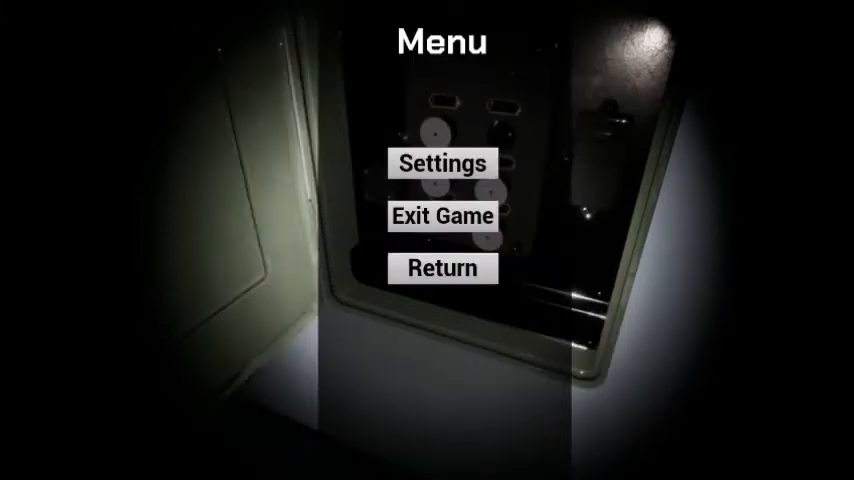
{"action": "left_click", "coordinate": [442, 164]}
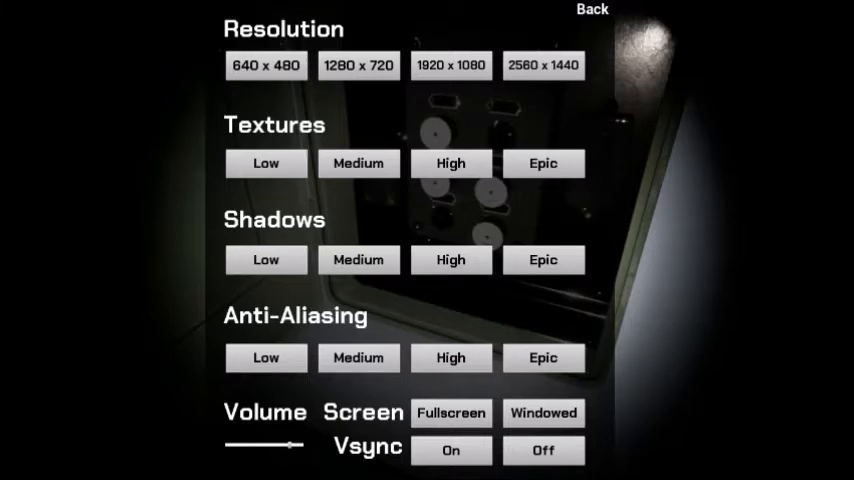
{"action": "left_click", "coordinate": [592, 10]}
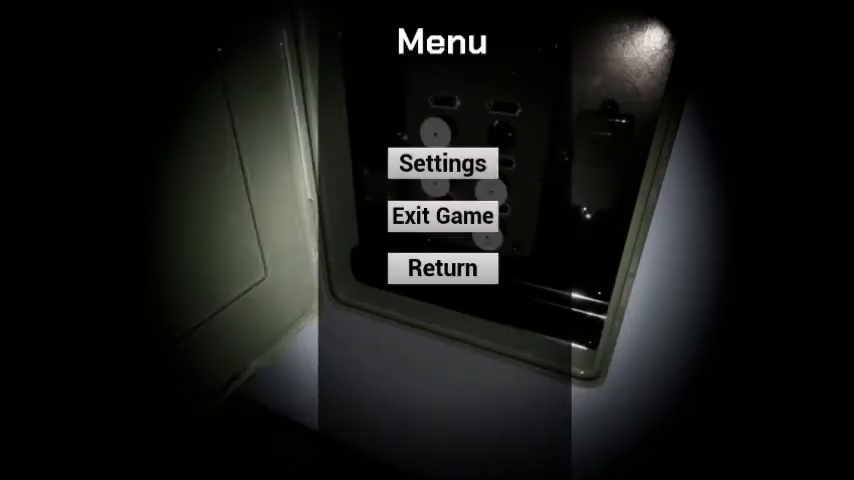
{"action": "left_click", "coordinate": [442, 164]}
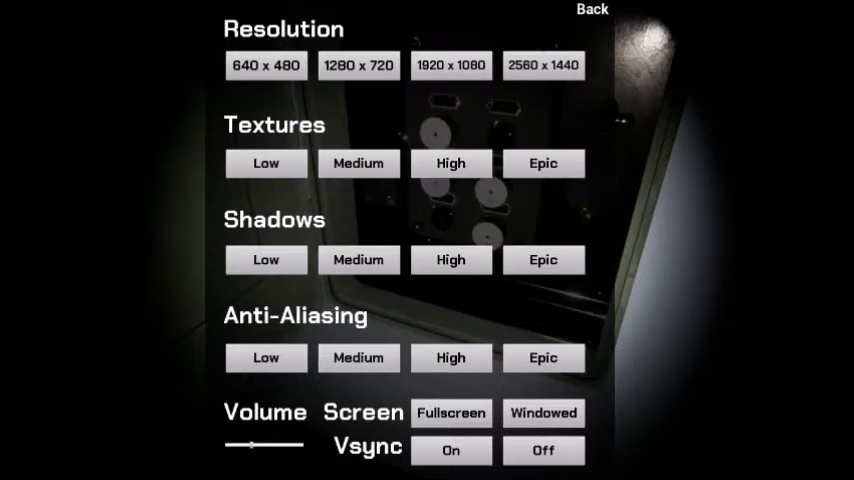
{"action": "left_click", "coordinate": [592, 10]}
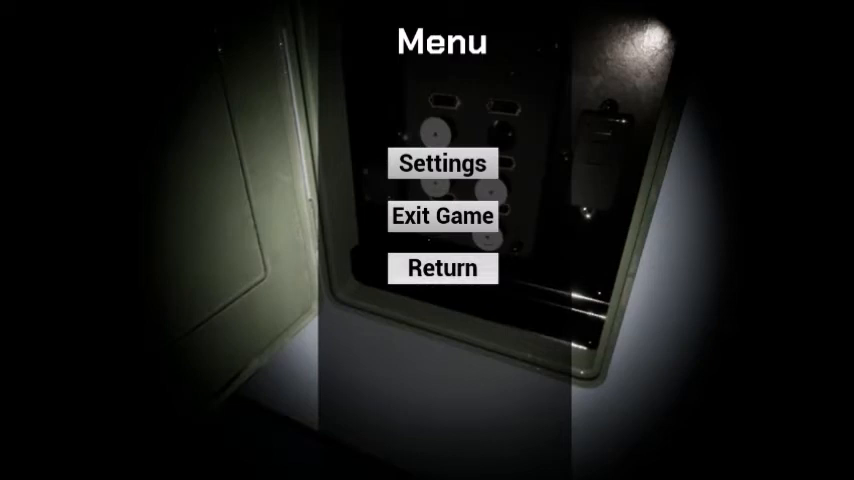
Step: Resume play and pick up the blue card lying inside the open cabinet
{"action": "left_click", "coordinate": [442, 268]}
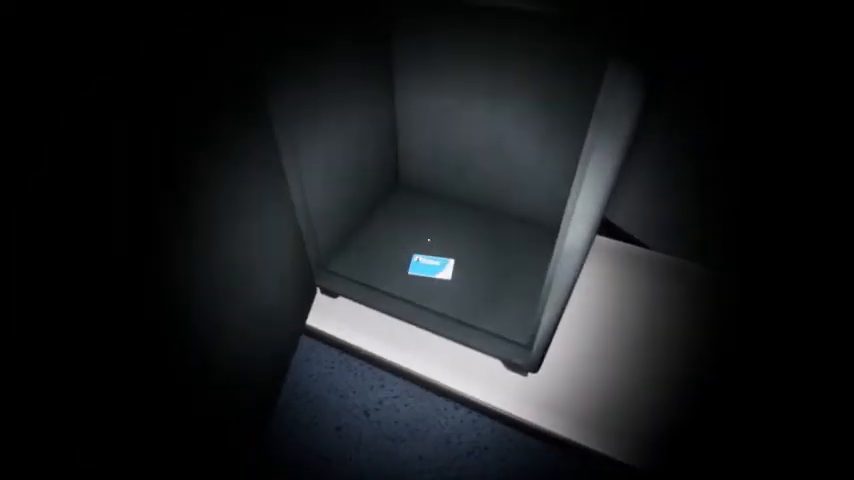
{"action": "left_click", "coordinate": [428, 262]}
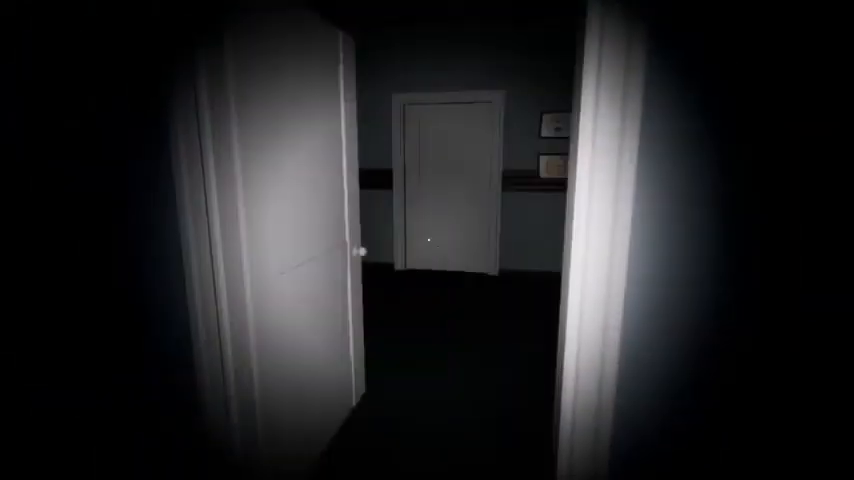
{"action": "mouse_move", "coordinate": [428, 240]}
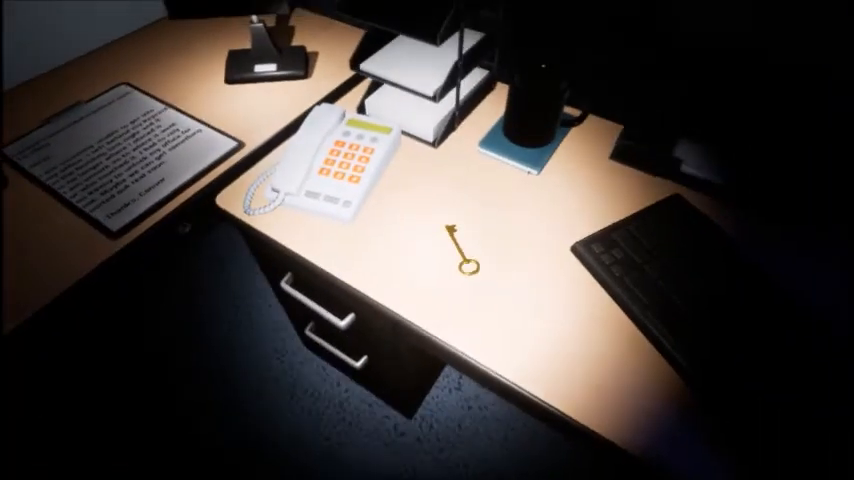
Step: Pick up the gold key beside the telephone on the office desk
{"action": "left_click", "coordinate": [460, 252]}
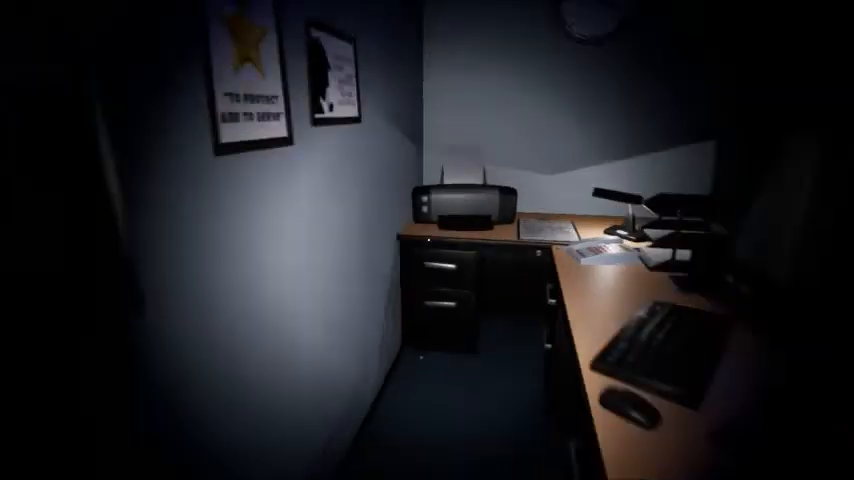
{"action": "mouse_move", "coordinate": [428, 240]}
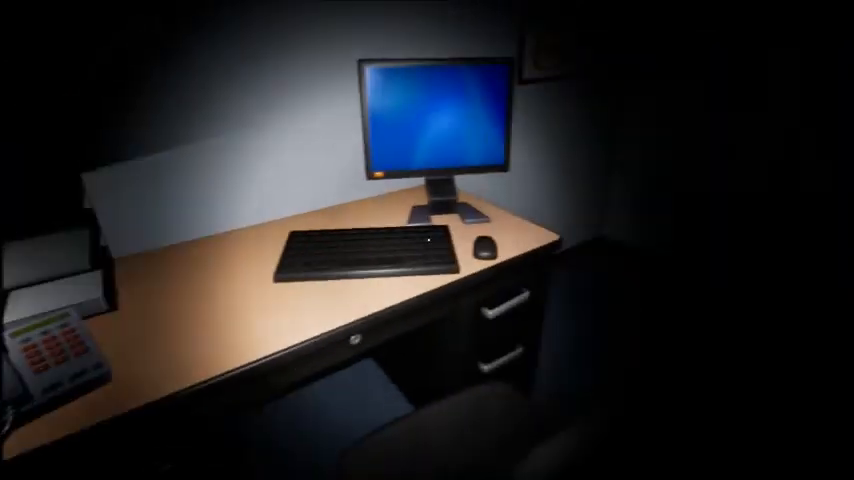
{"action": "mouse_move", "coordinate": [428, 240]}
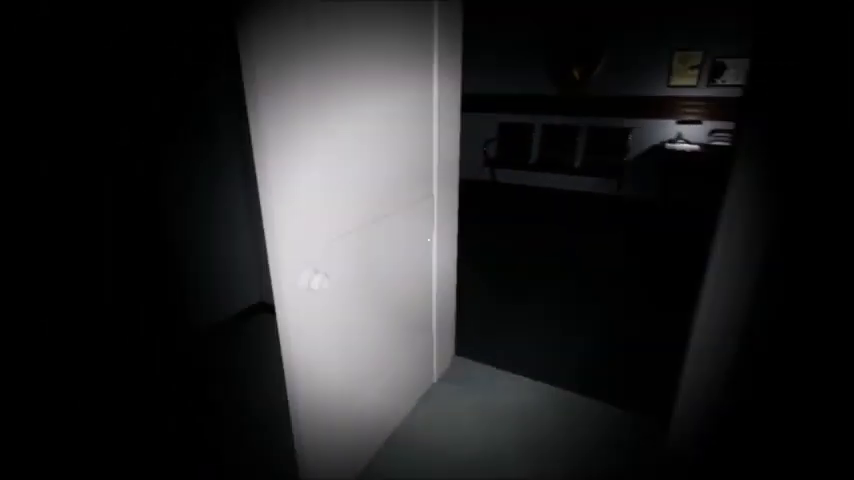